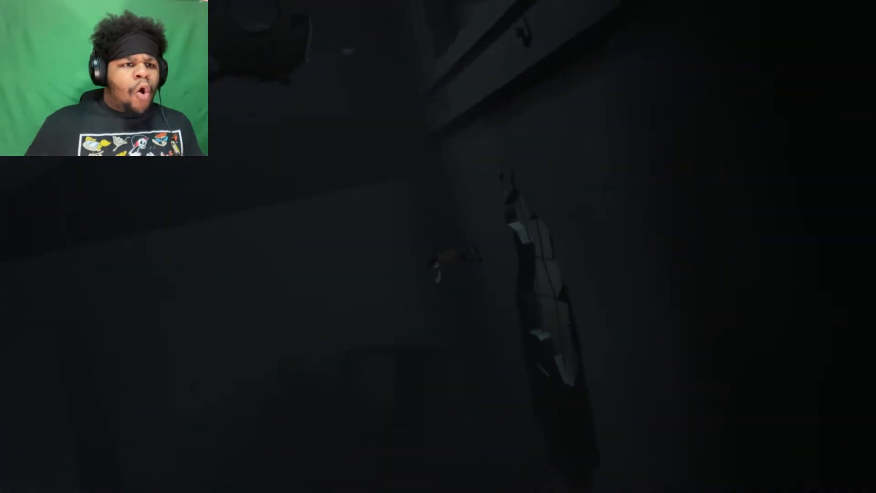
# - Pause the game so the menu with Resume, Load and Settings appears
pyautogui.press('Escape')
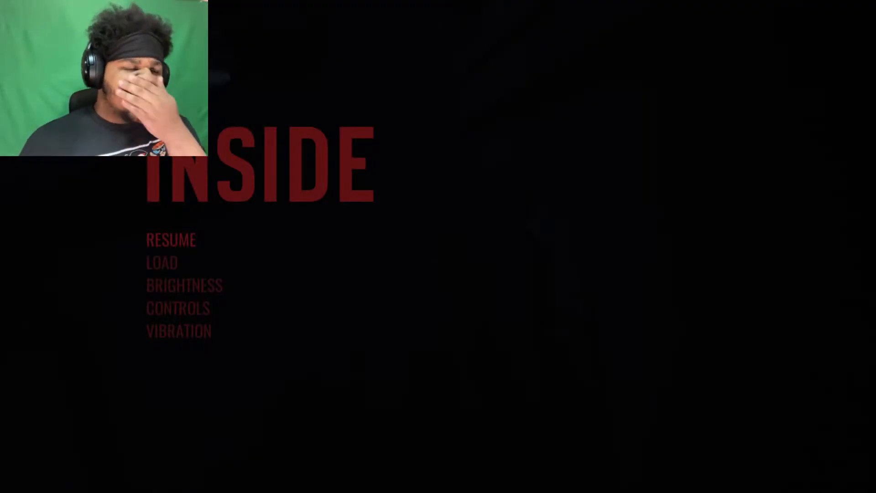